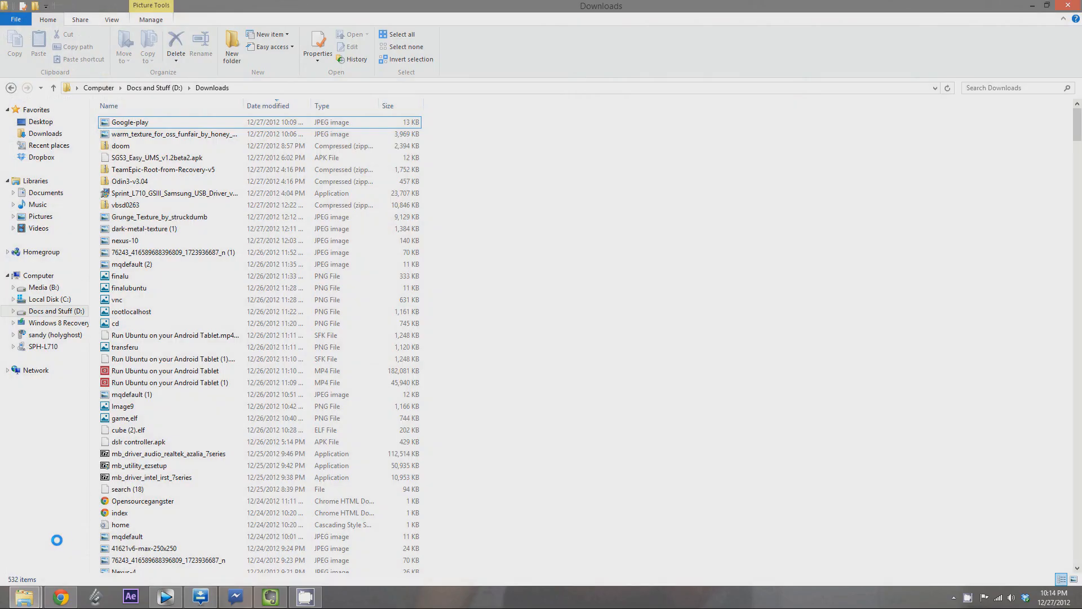
- Locate the doom folder in Downloads on the Docs and Stuff (D:) drive
left_click(120, 145)
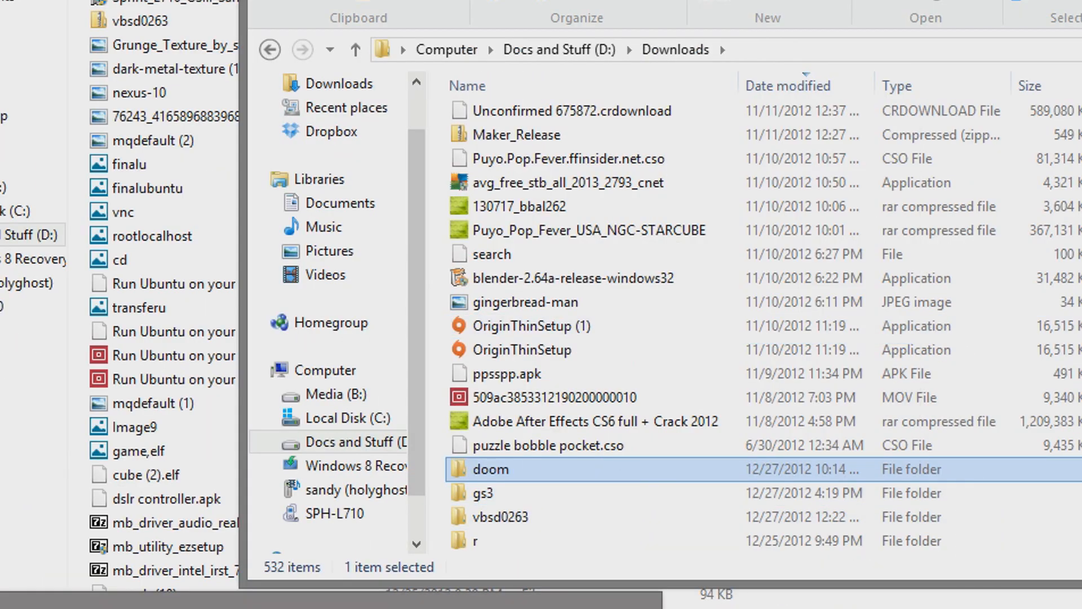
- Copy the doom folder to SPH-L710 > Phone, accepting the compatibility prompt, and open it
left_click(305, 483)
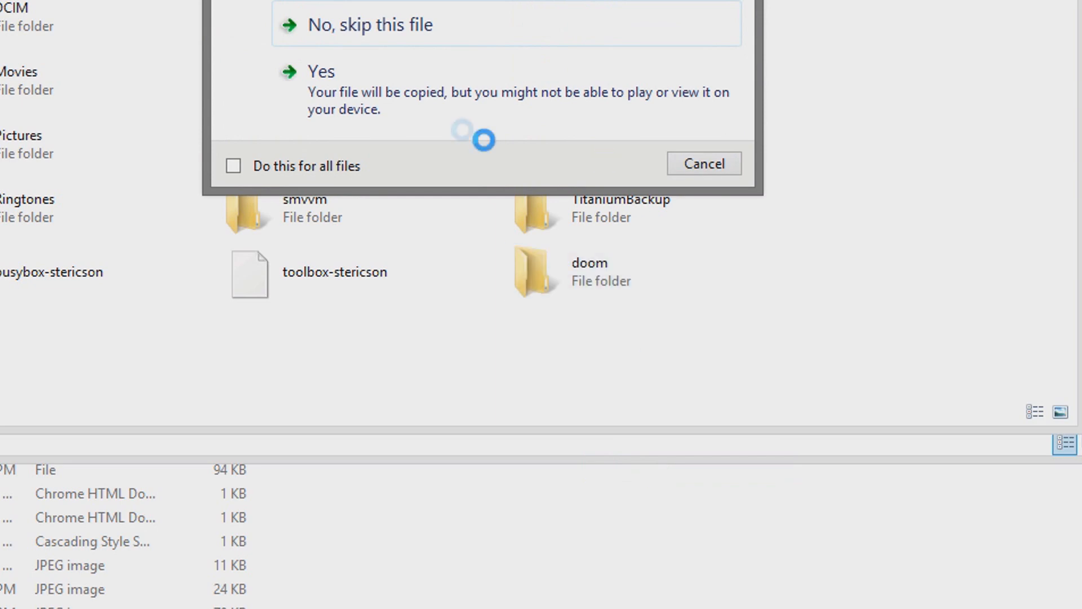
left_click(320, 71)
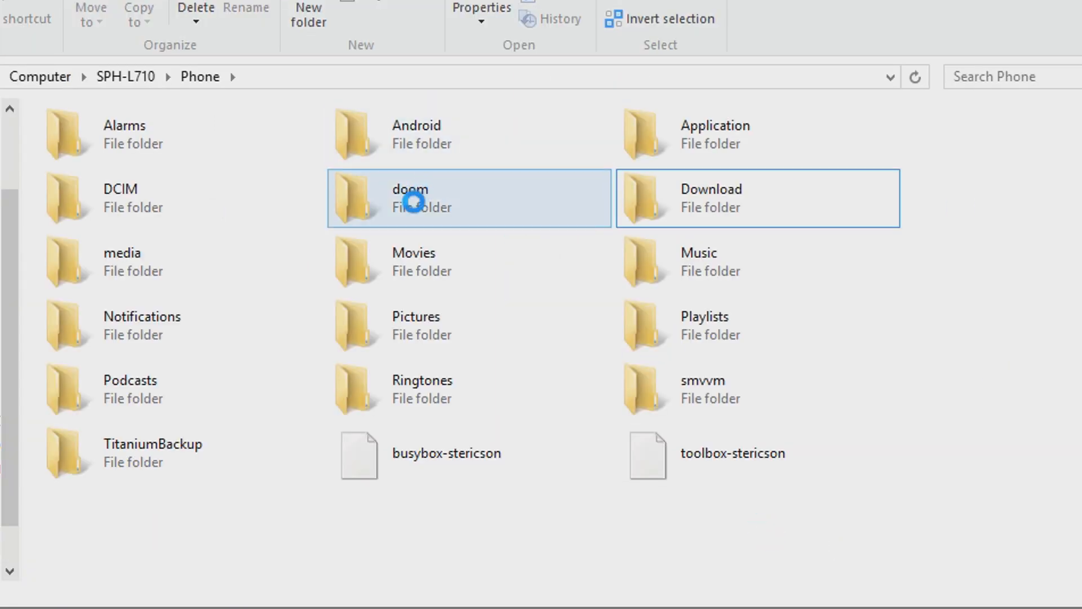
double_click(410, 198)
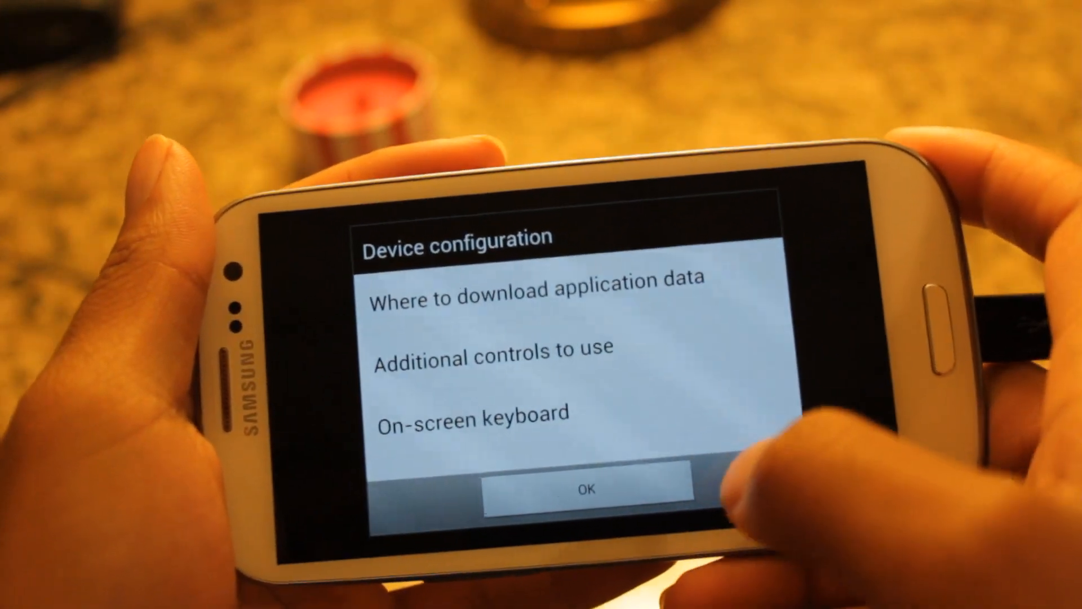
- Accept the additional controls, on-screen keyboard and mouse emulation settings with OK
left_click(537, 299)
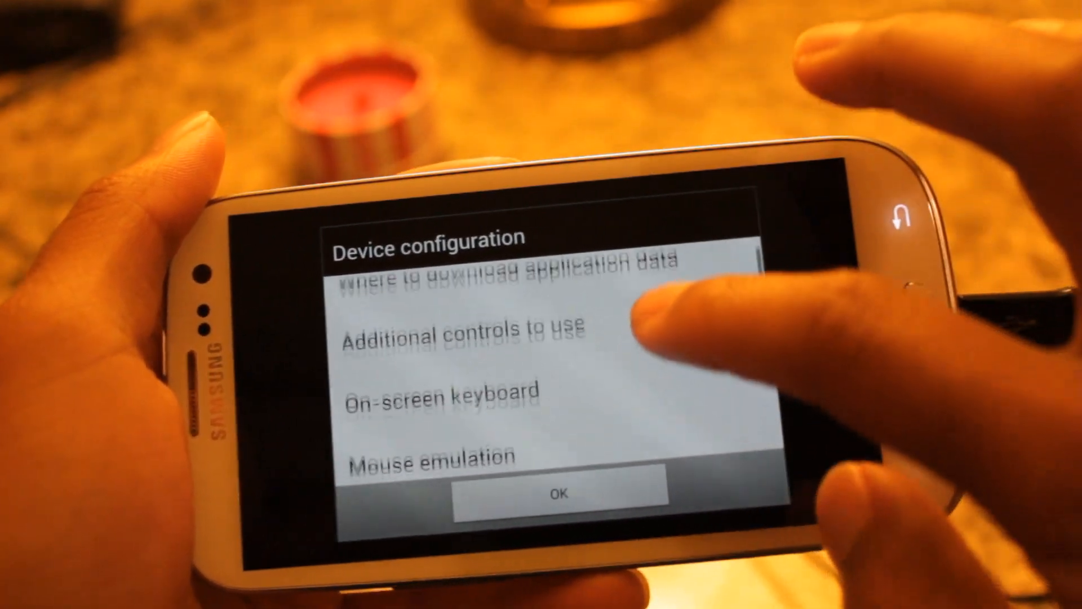
left_click(443, 401)
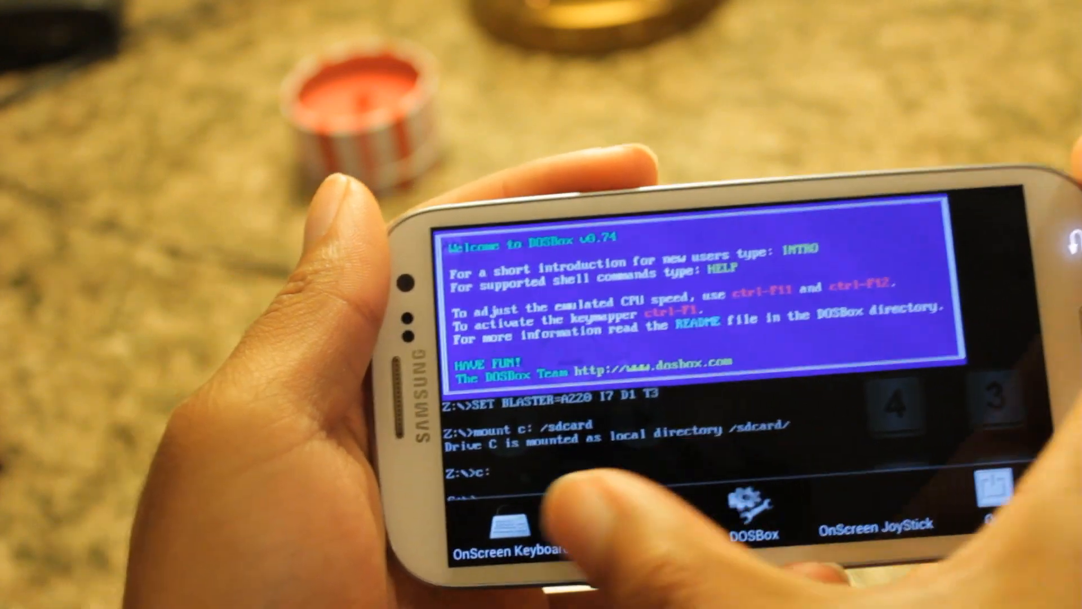
- Enter 'mount c: /sdcard' and then 'c:' on the on-screen keyboard
left_click(500, 525)
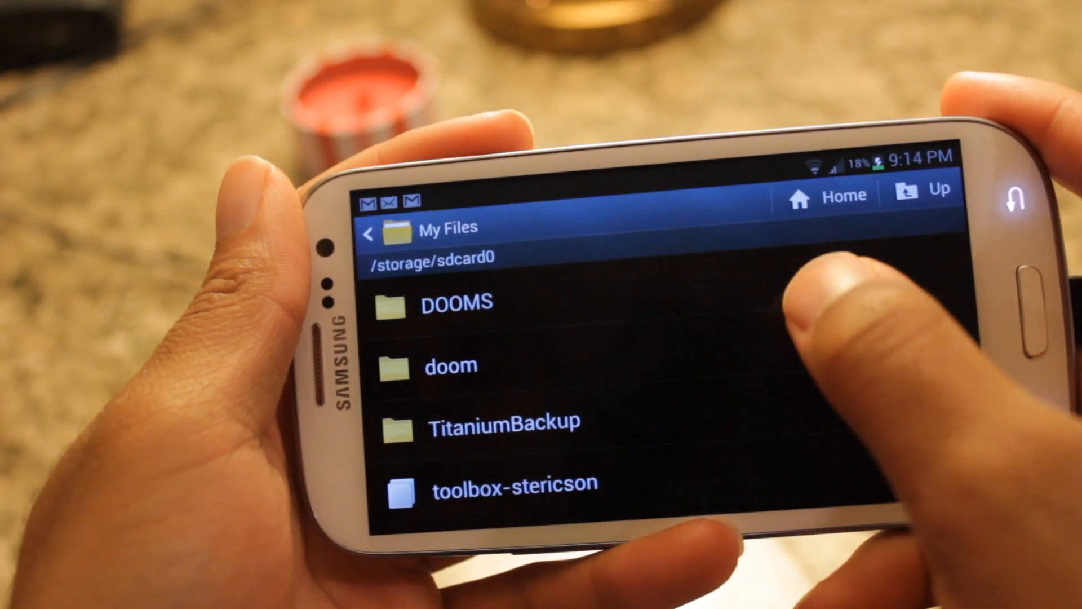
- Browse My Files to /storage/sdcard0 to check the DOOMS and doom folders
left_click(457, 304)
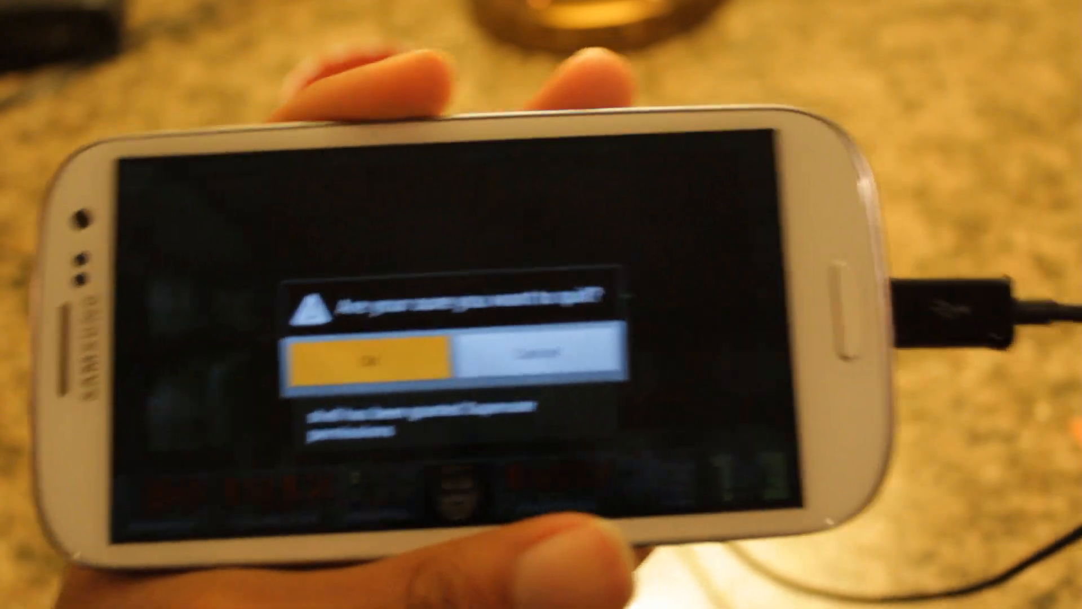
- Confirm 'Are you sure you want to quit?' with OK to close DOSBox
left_click(364, 358)
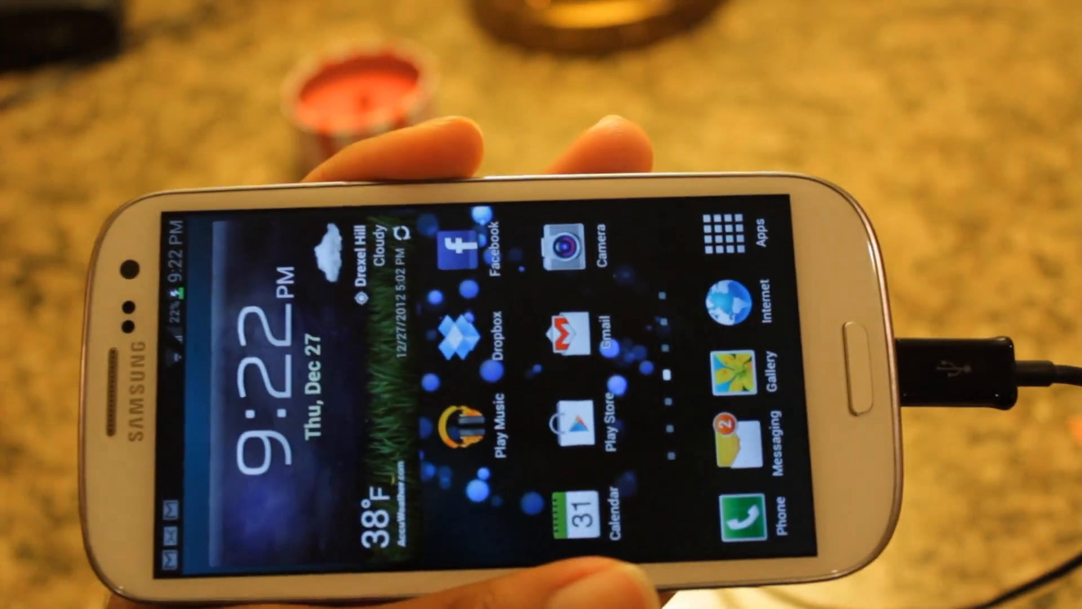